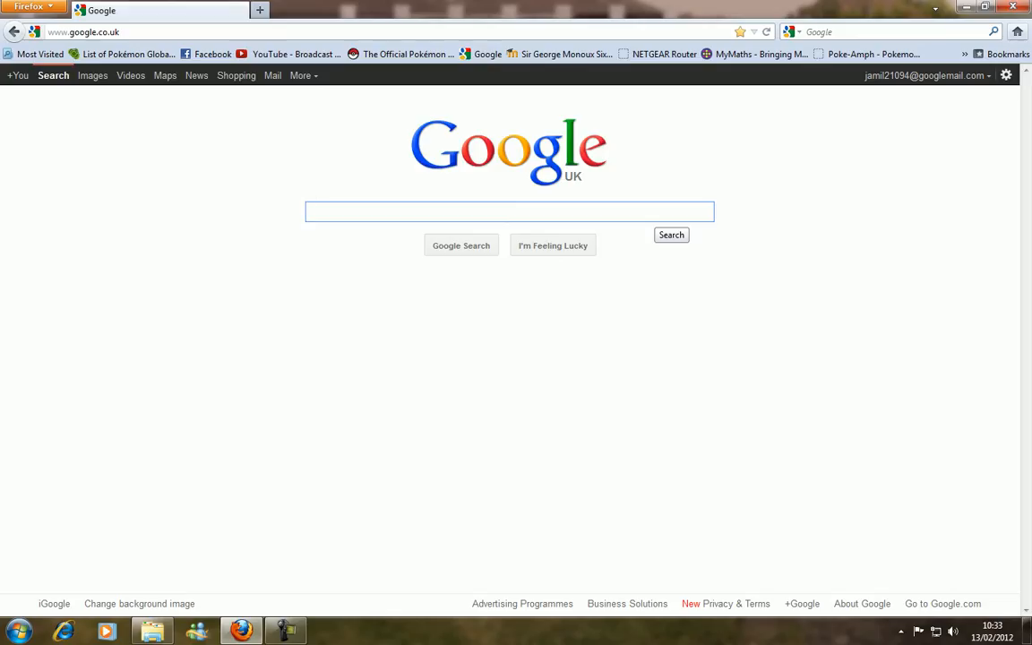
{"action": "left_click", "coordinate": [508, 212]}
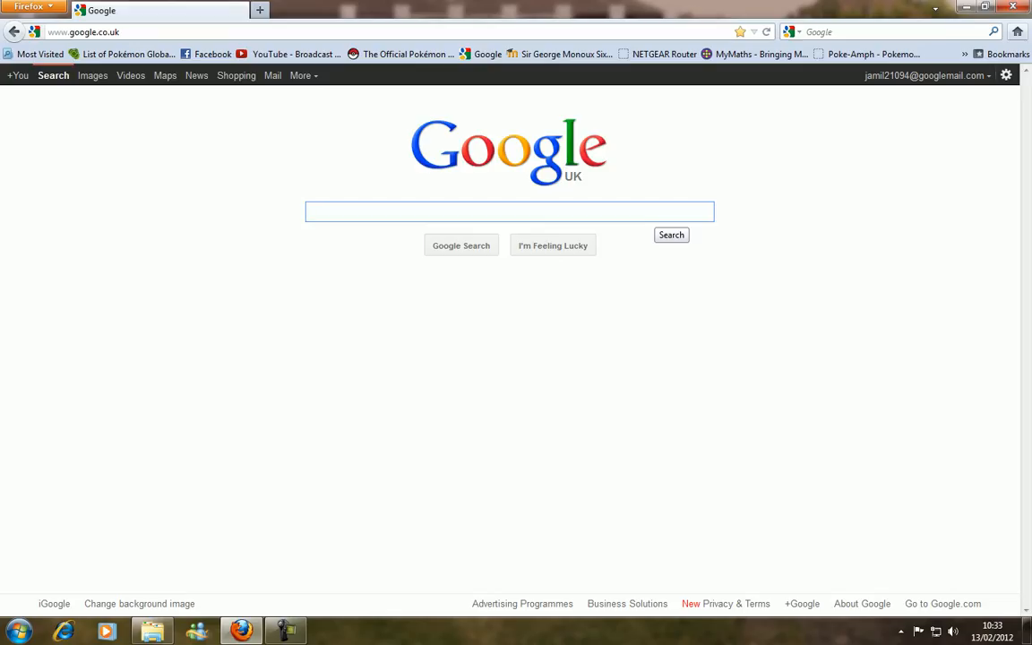
{"action": "left_click", "coordinate": [508, 212]}
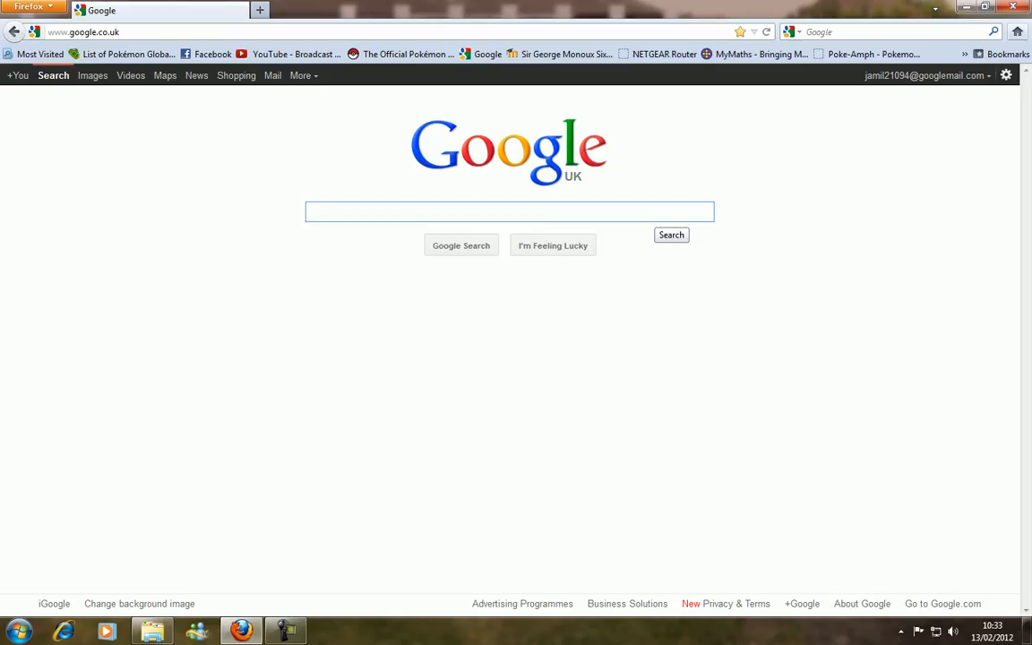
{"action": "left_click", "coordinate": [509, 211]}
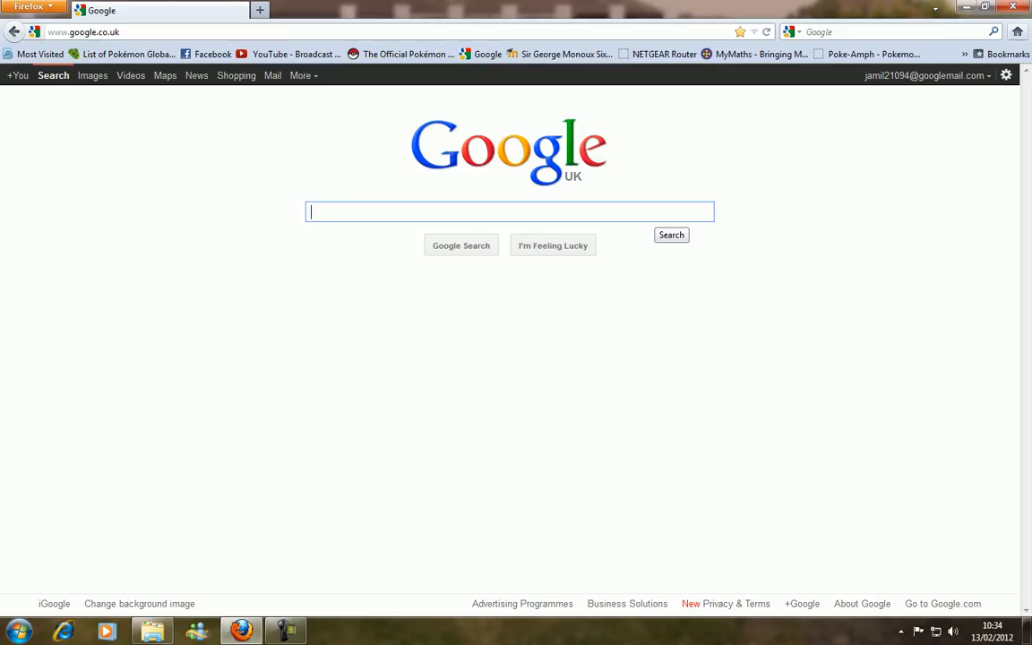